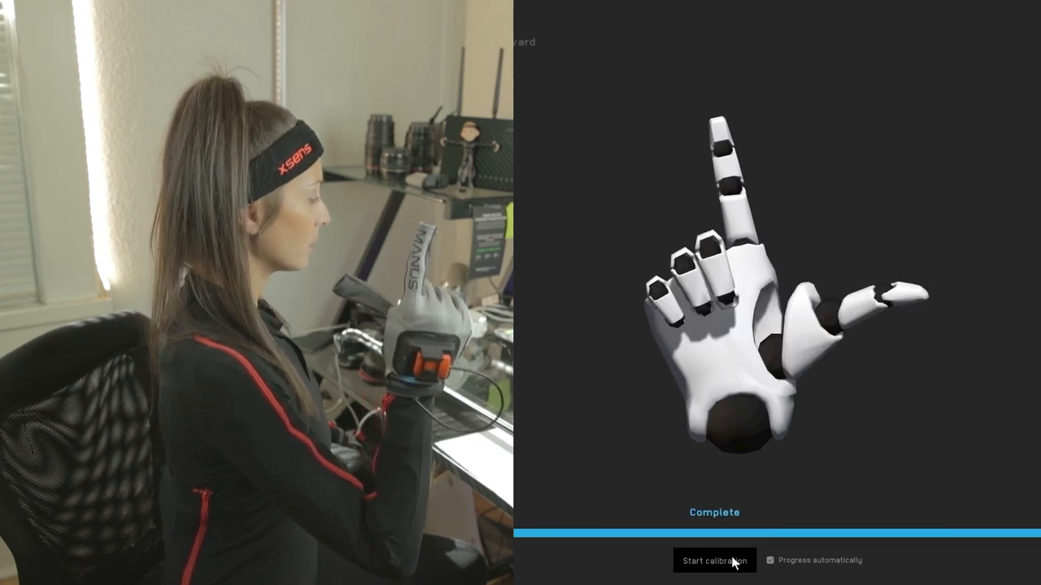
Start the glove calibration run in the Manus Core calibration wizard
{"action": "left_click", "coordinate": [713, 560]}
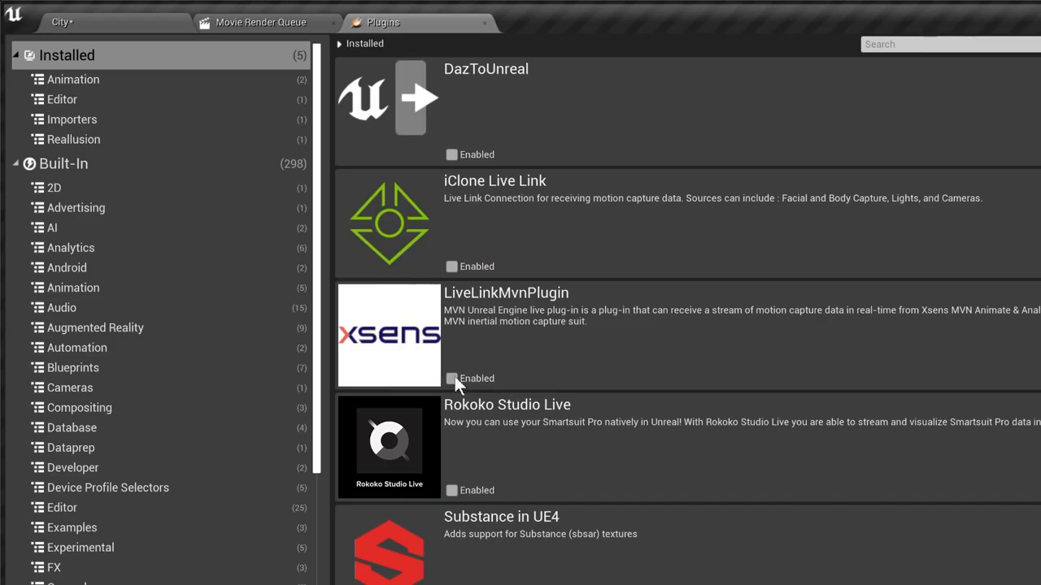
Enable LiveLinkMvnPlugin in the Plugins list
{"action": "left_click", "coordinate": [452, 377]}
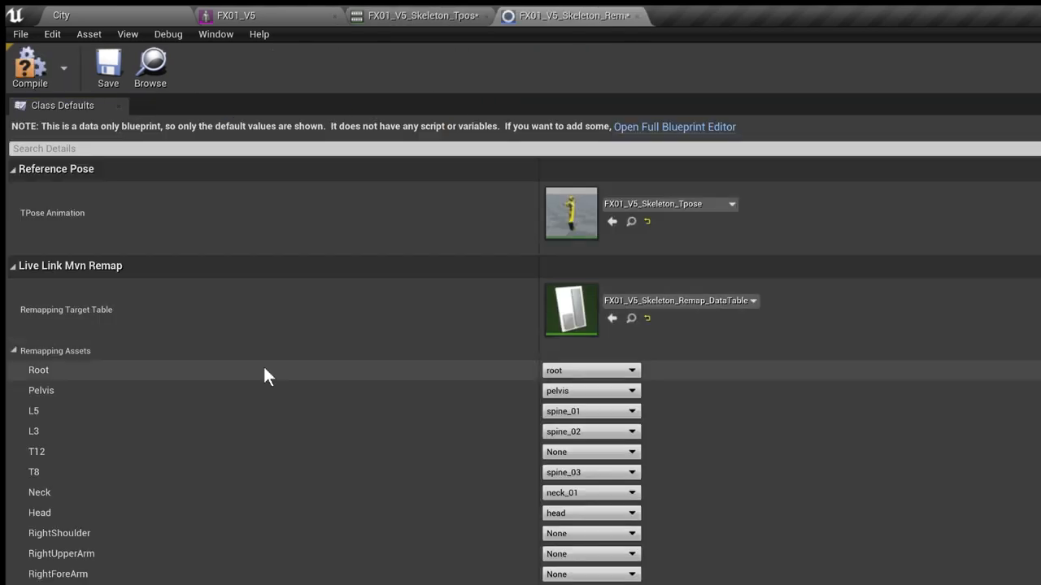
{"action": "scroll", "scroll_direction": "down", "scroll_amount": 3}
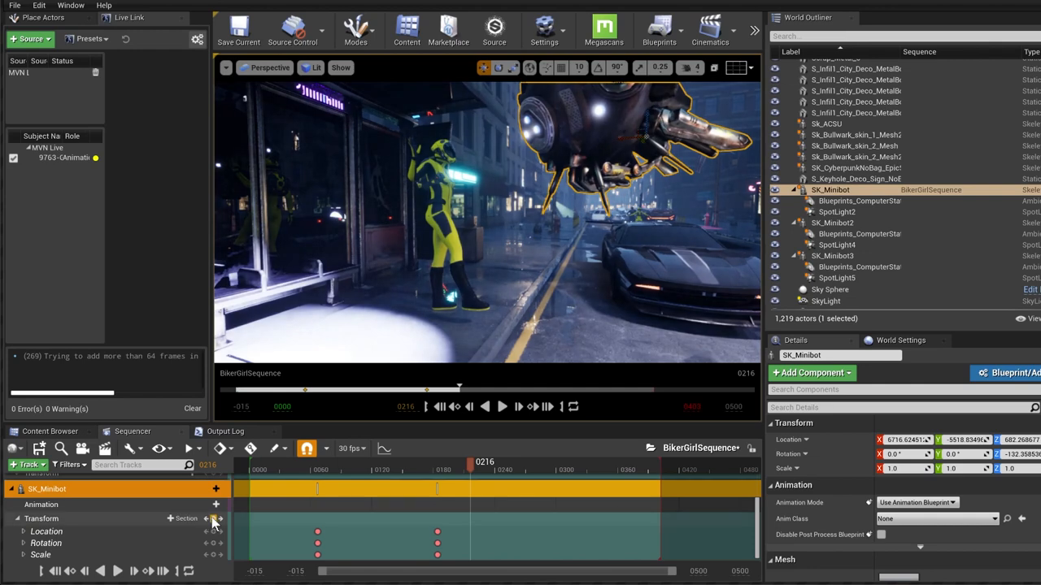
Scrub the BikerGirlSequence playhead forward to preview the character walking the night street
{"action": "left_click_drag", "start_coordinate": [470, 469], "coordinate": [527, 468]}
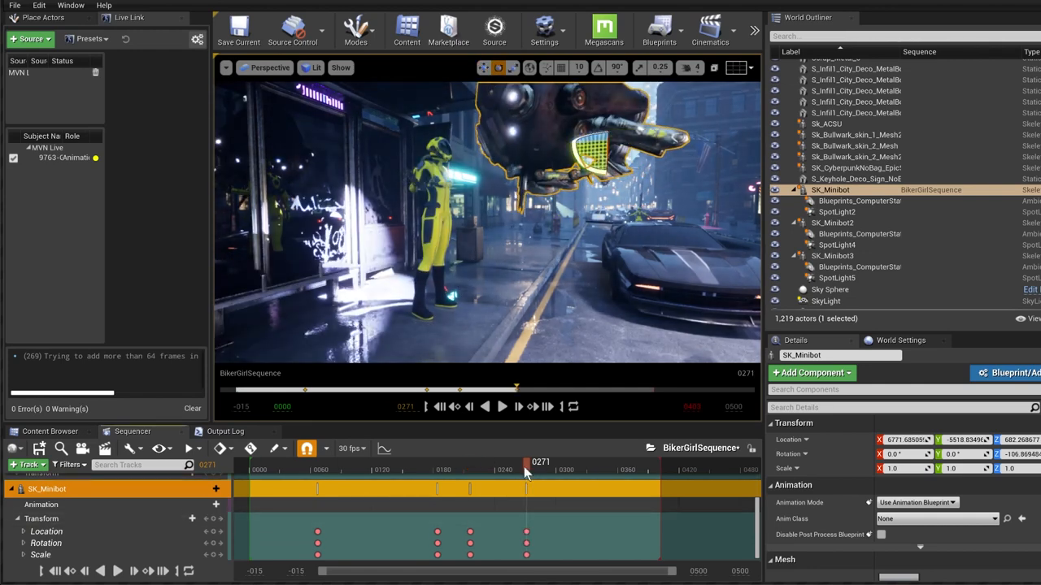
{"action": "left_click_drag", "start_coordinate": [527, 463], "coordinate": [618, 463]}
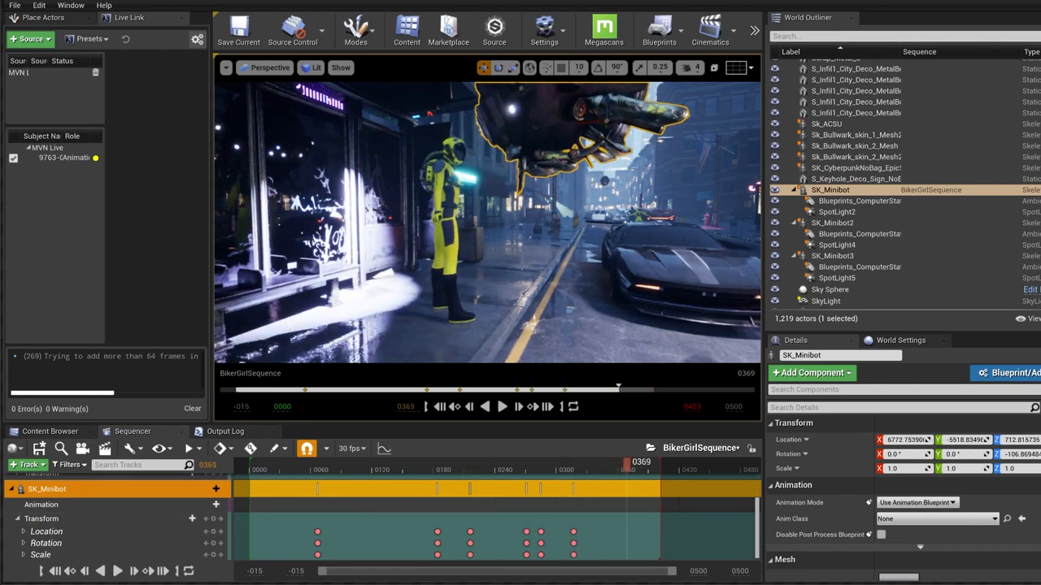